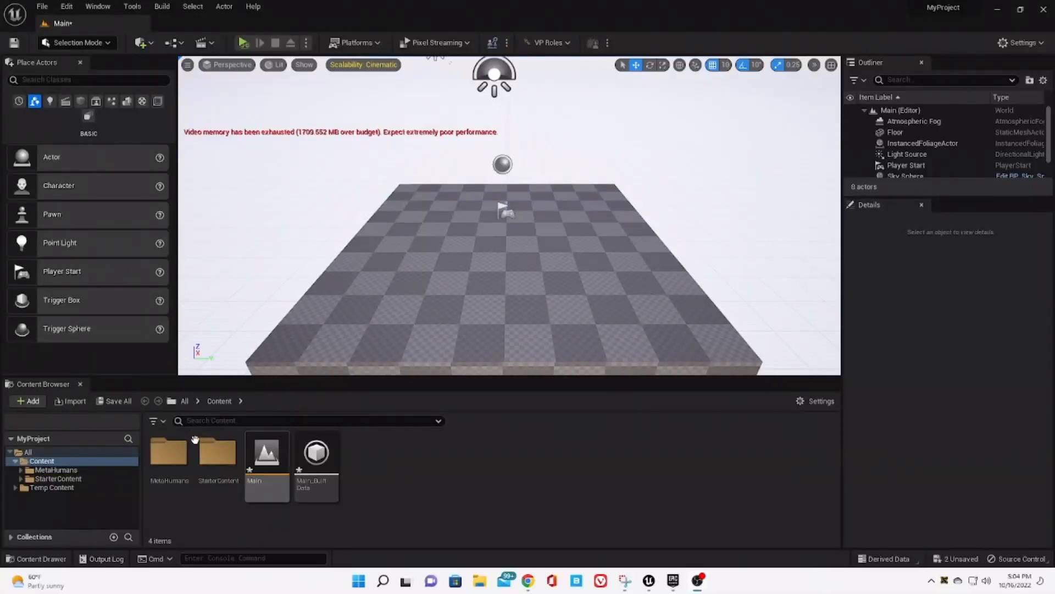
Open the MetaHumans folder and select the BP_MAN_2 blueprint for placing in the level
{"action": "left_click", "coordinate": [169, 452]}
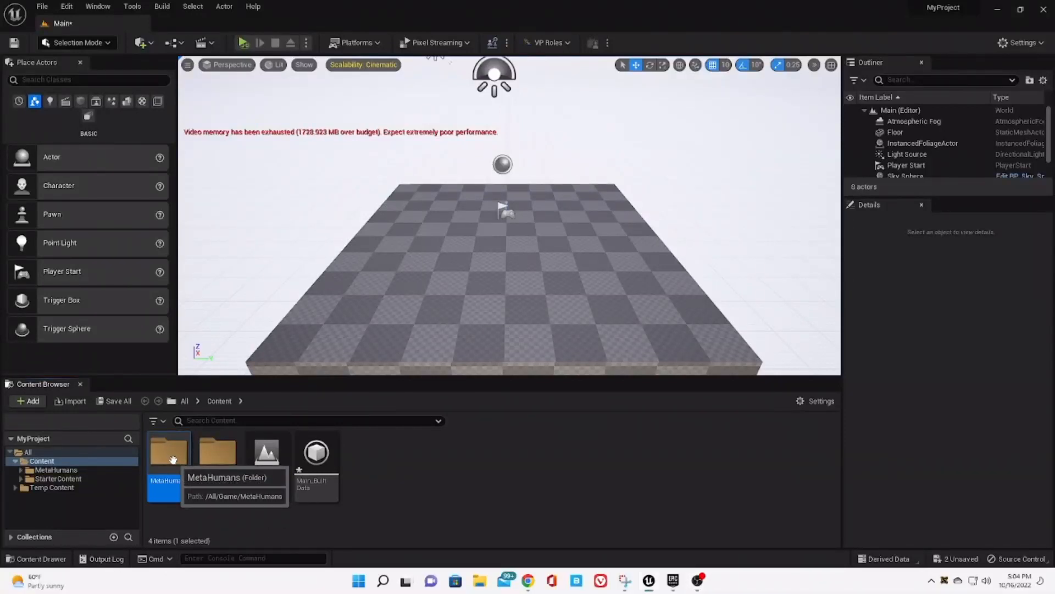
{"action": "double_click", "coordinate": [169, 450]}
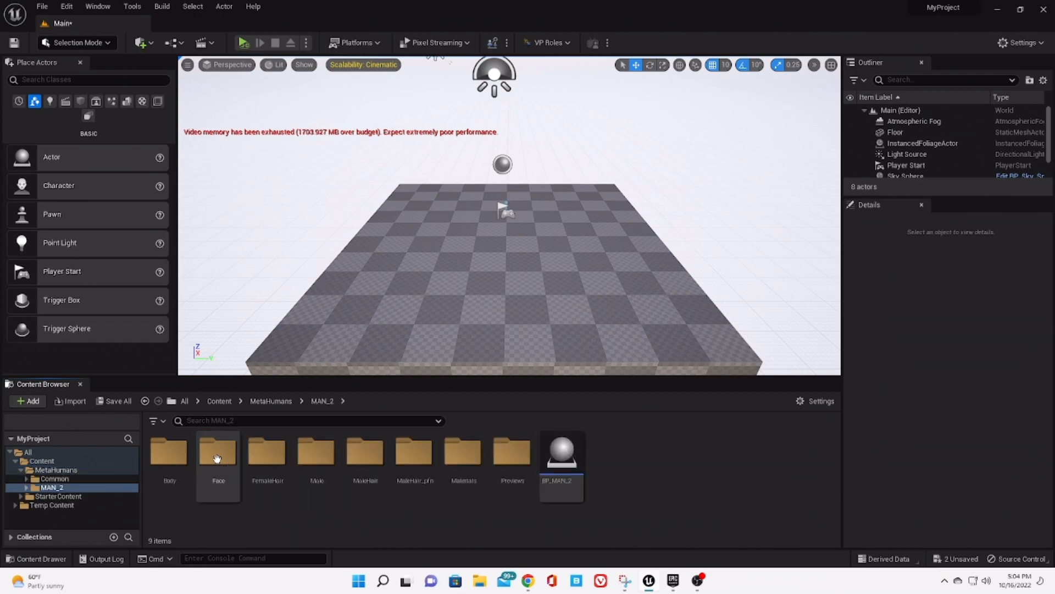
{"action": "left_click", "coordinate": [561, 451]}
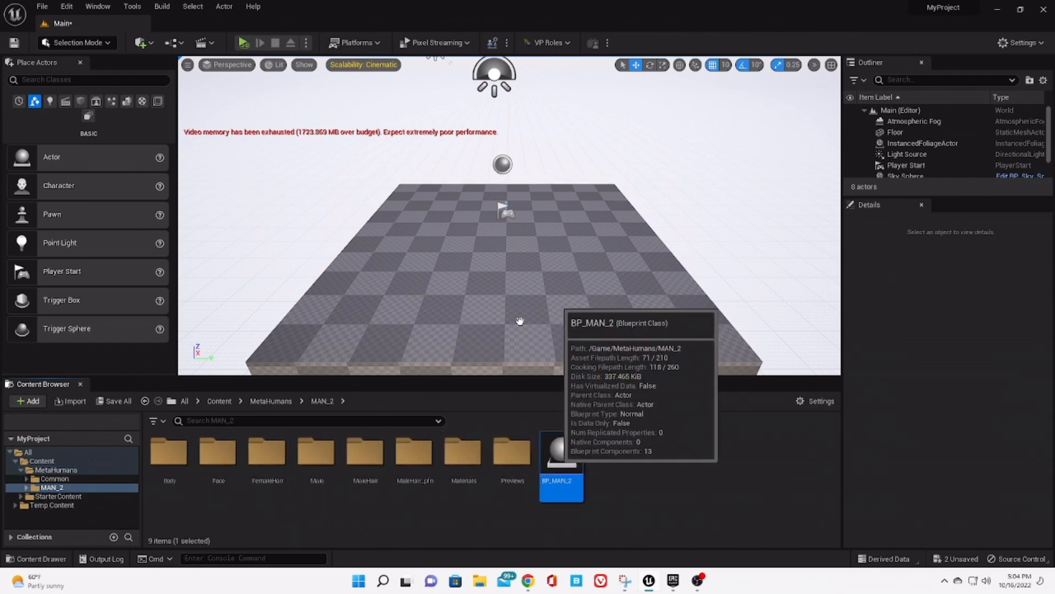
{"action": "mouse_move", "coordinate": [509, 279]}
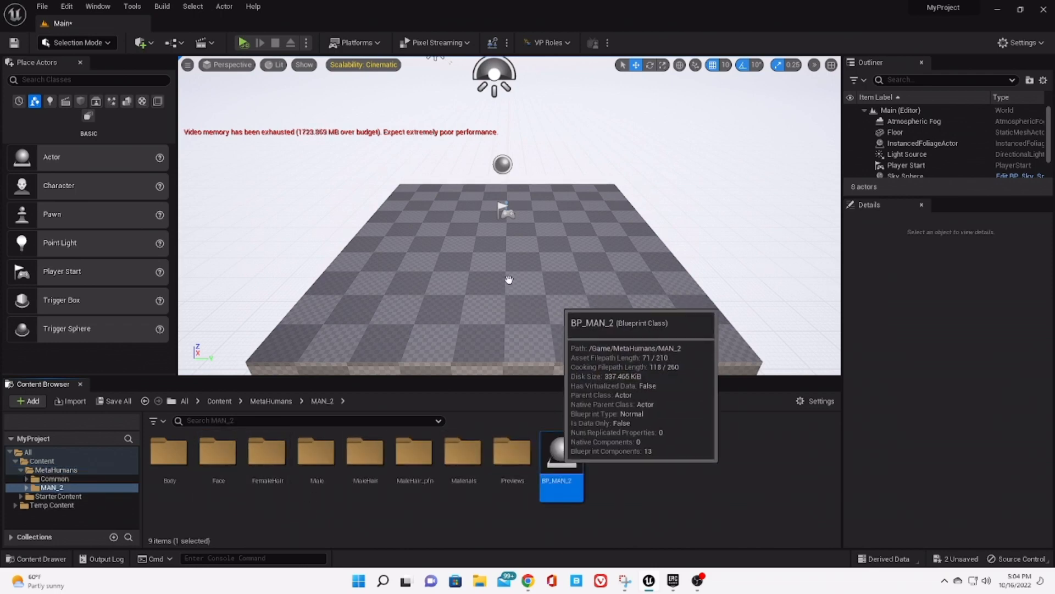
{"action": "mouse_move", "coordinate": [509, 280]}
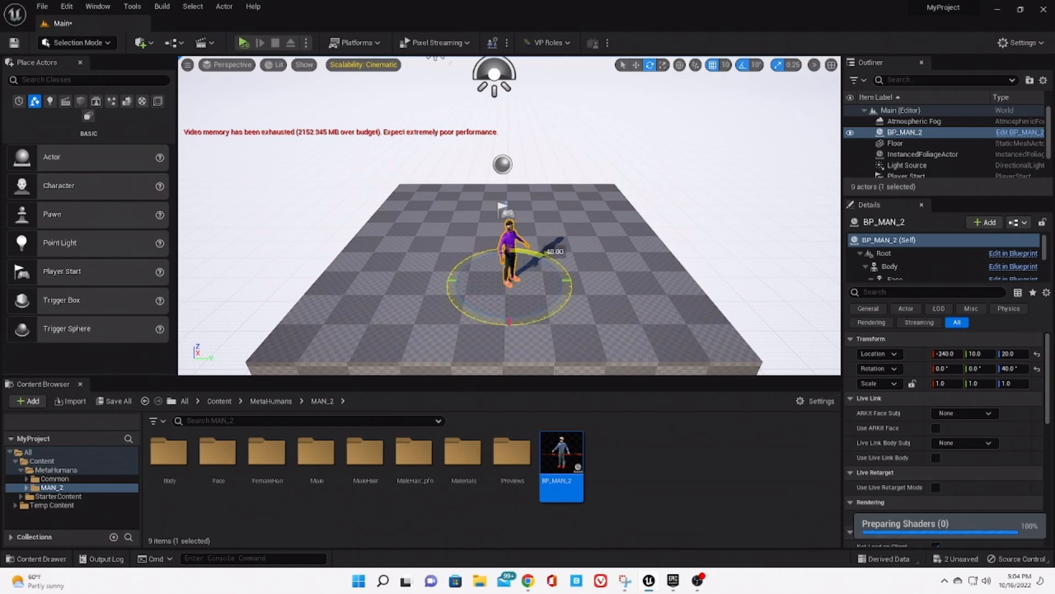
Rotate BP_MAN_2 about 90 degrees with the gizmo so he faces forward
{"action": "left_click_drag", "start_coordinate": [555, 251], "coordinate": [588, 284]}
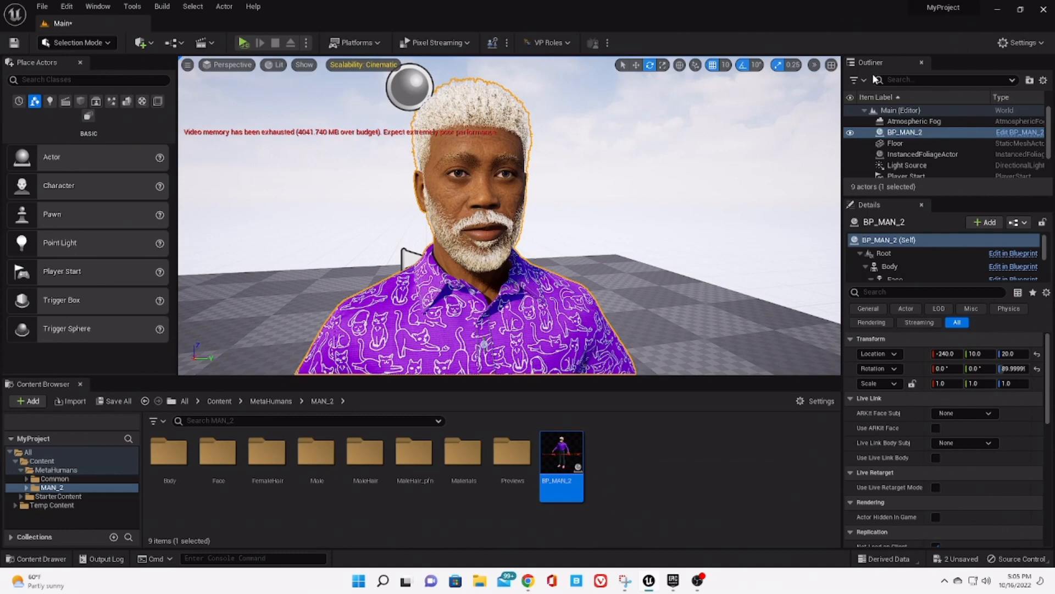
Lower the viewport Camera Speed slider to slow camera movement
{"action": "left_click", "coordinate": [815, 65]}
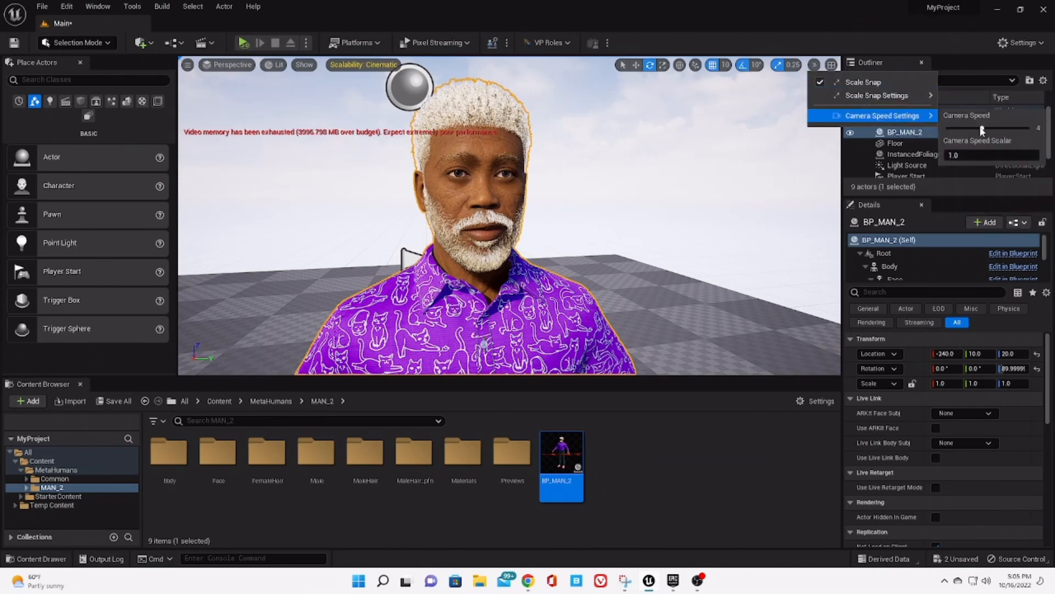
{"action": "left_click_drag", "start_coordinate": [982, 128], "coordinate": [969, 128]}
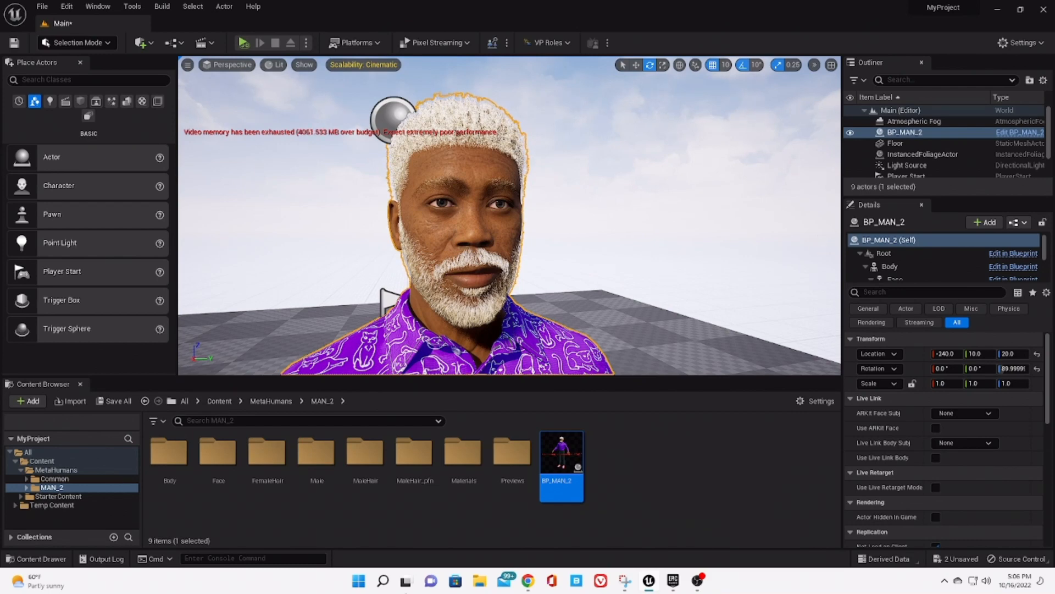
Search plugins for 'liv', enable LiveLinkFaceImporter, and close the Plugins window
{"action": "left_click", "coordinate": [219, 400]}
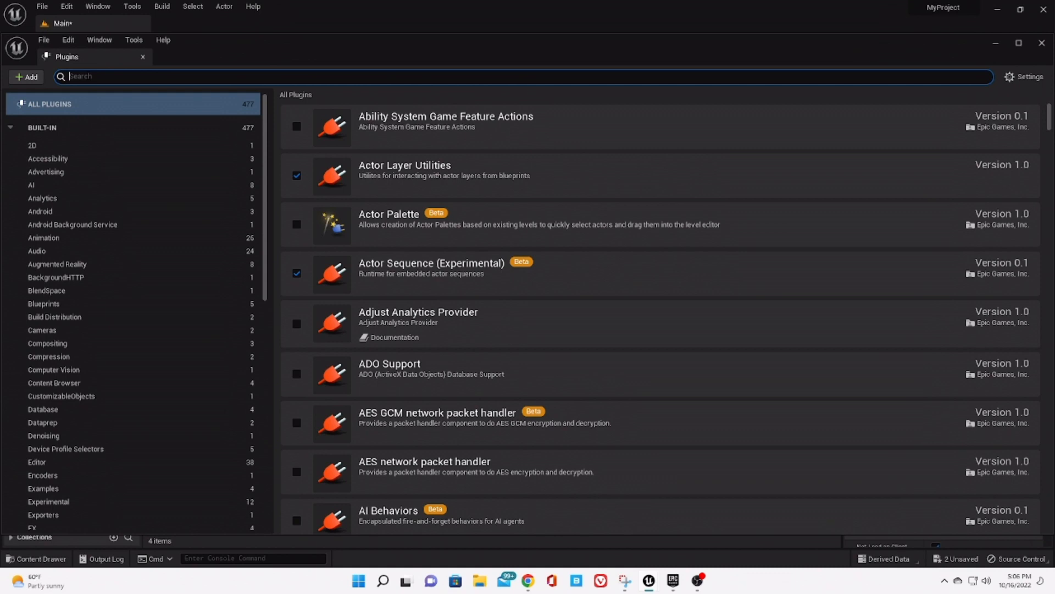
{"action": "type", "text": "live link face"}
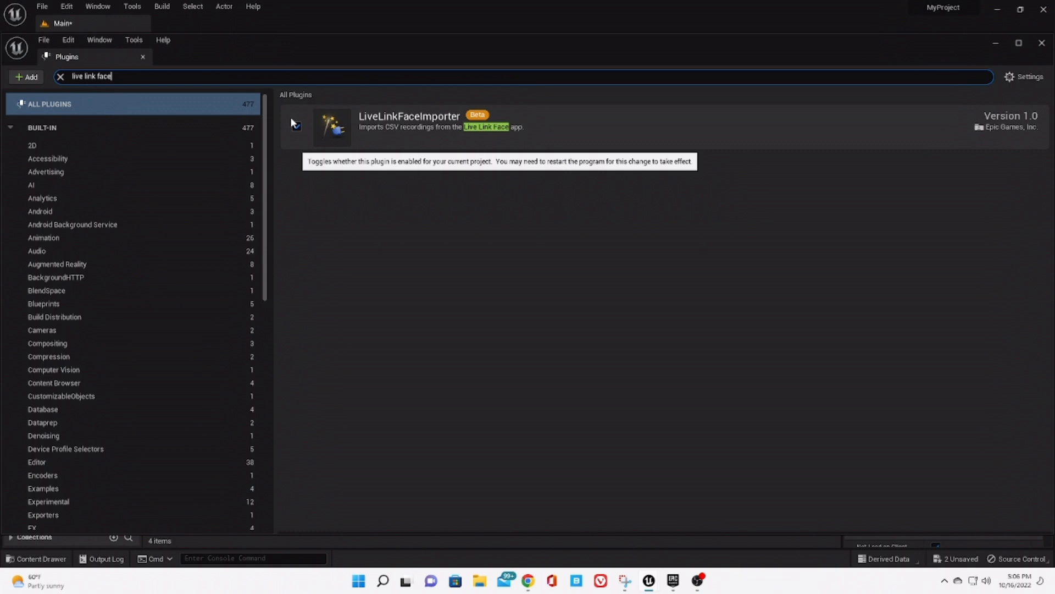
{"action": "left_click", "coordinate": [296, 126]}
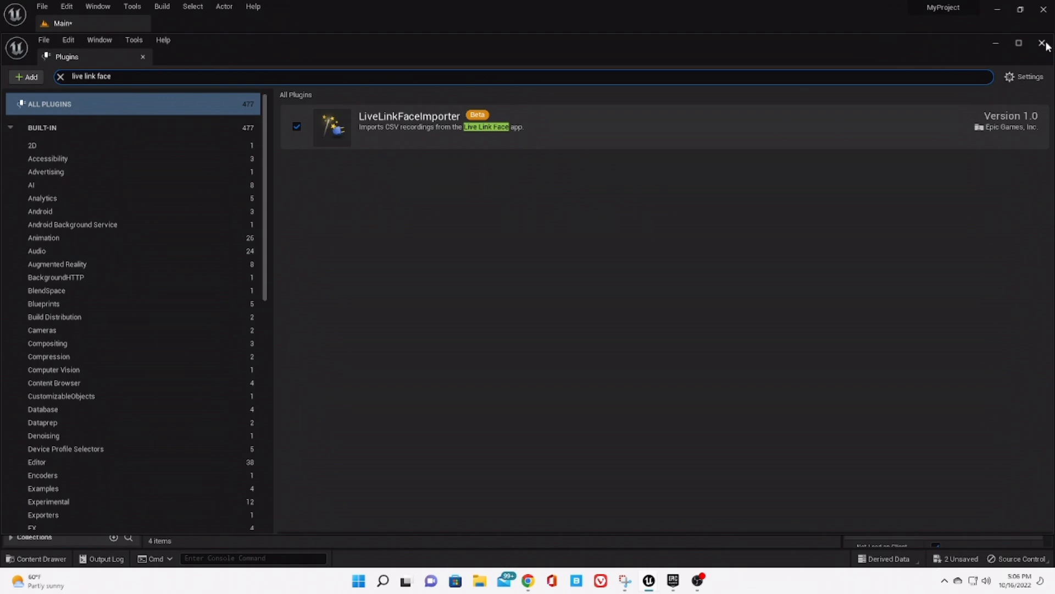
{"action": "left_click", "coordinate": [1045, 43]}
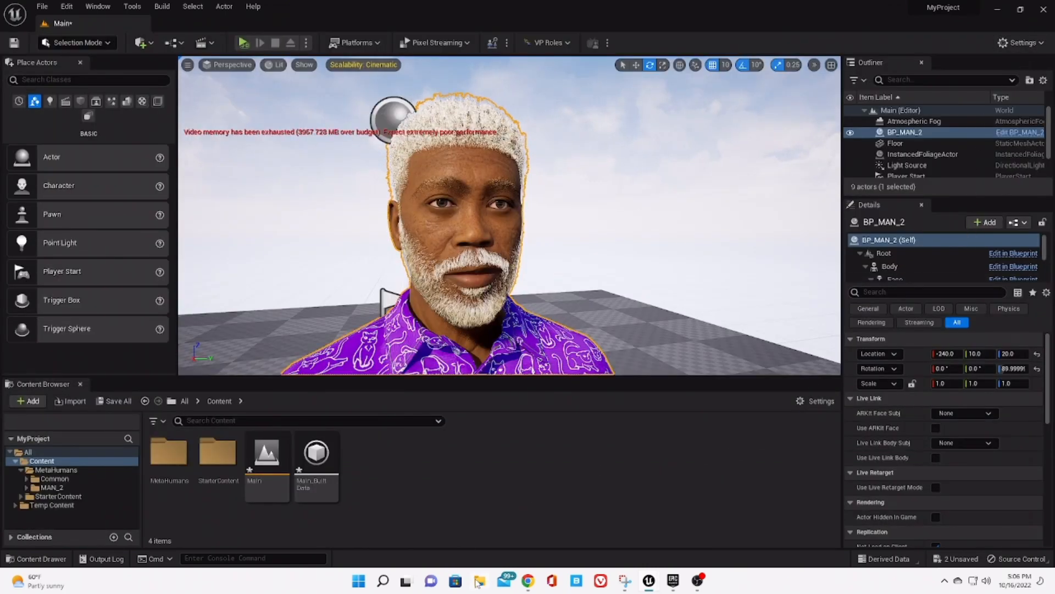
{"action": "left_click", "coordinate": [479, 581]}
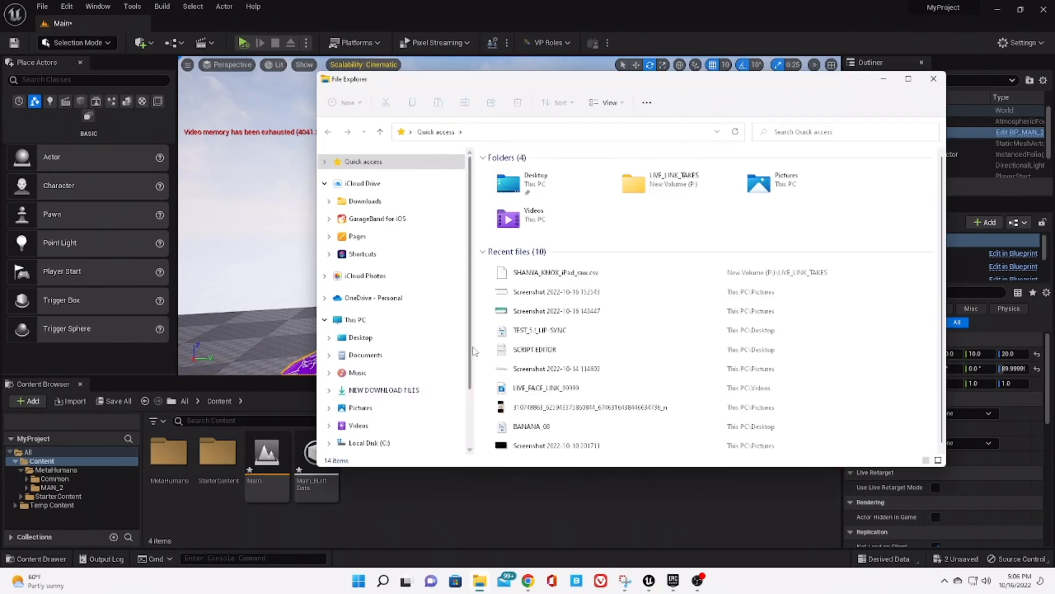
{"action": "scroll", "scroll_direction": "down", "scroll_amount": 3}
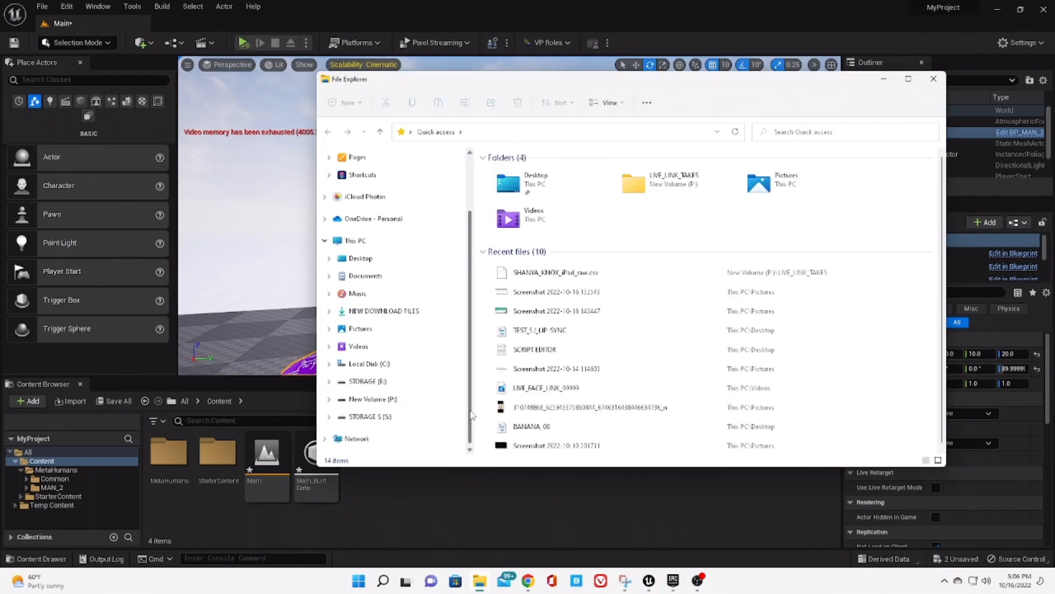
{"action": "left_click", "coordinate": [371, 398]}
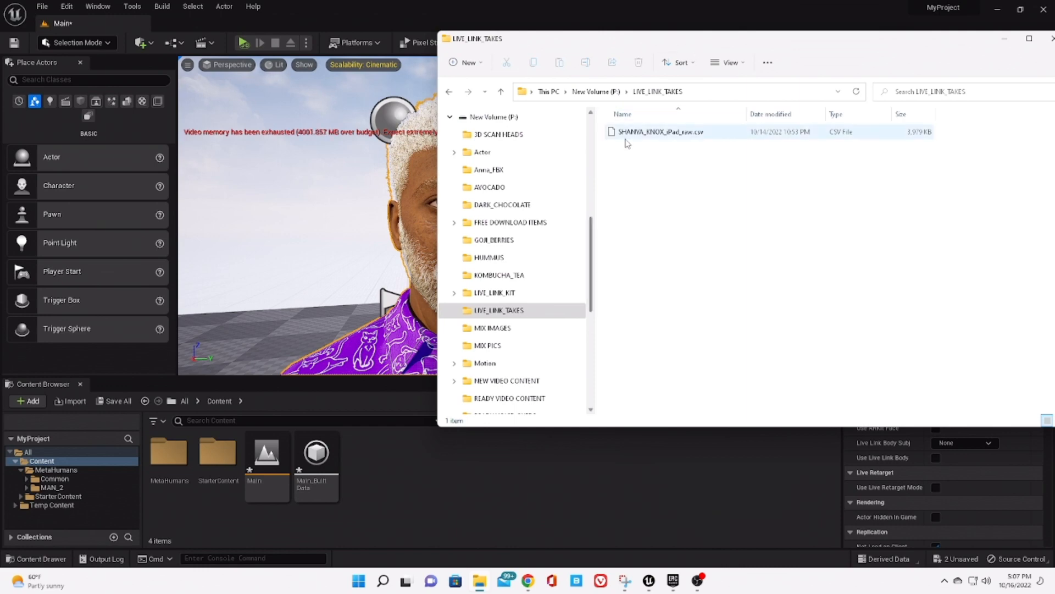
{"action": "left_click", "coordinate": [662, 131]}
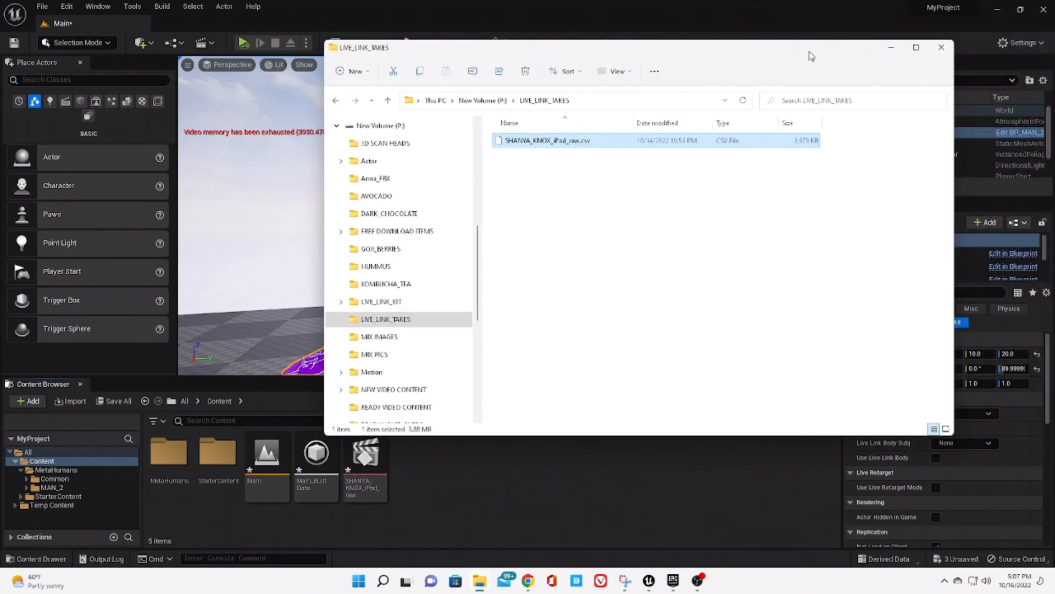
{"action": "left_click", "coordinate": [941, 47]}
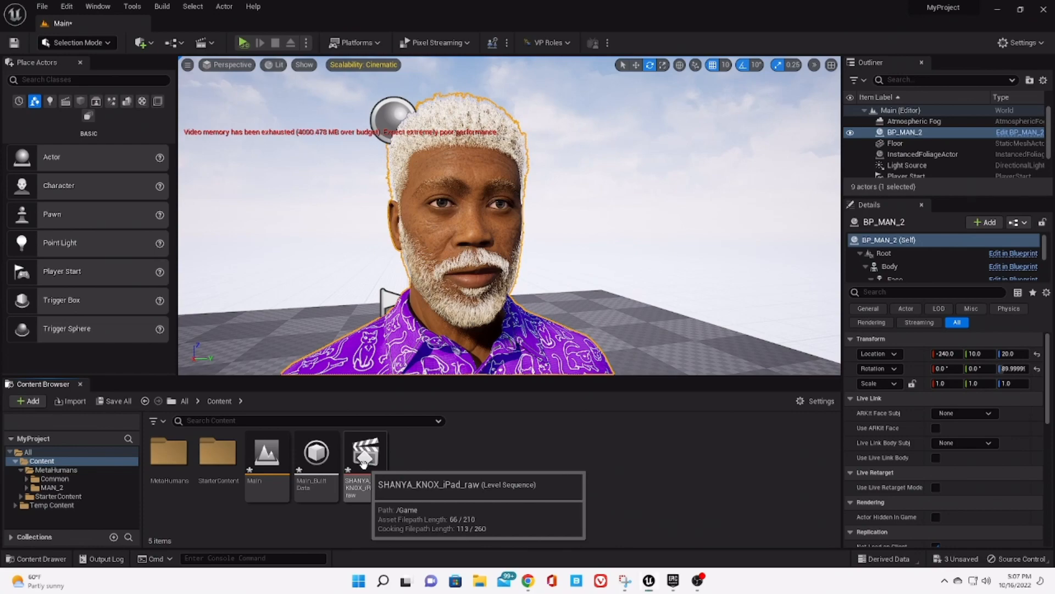
{"action": "double_click", "coordinate": [364, 453]}
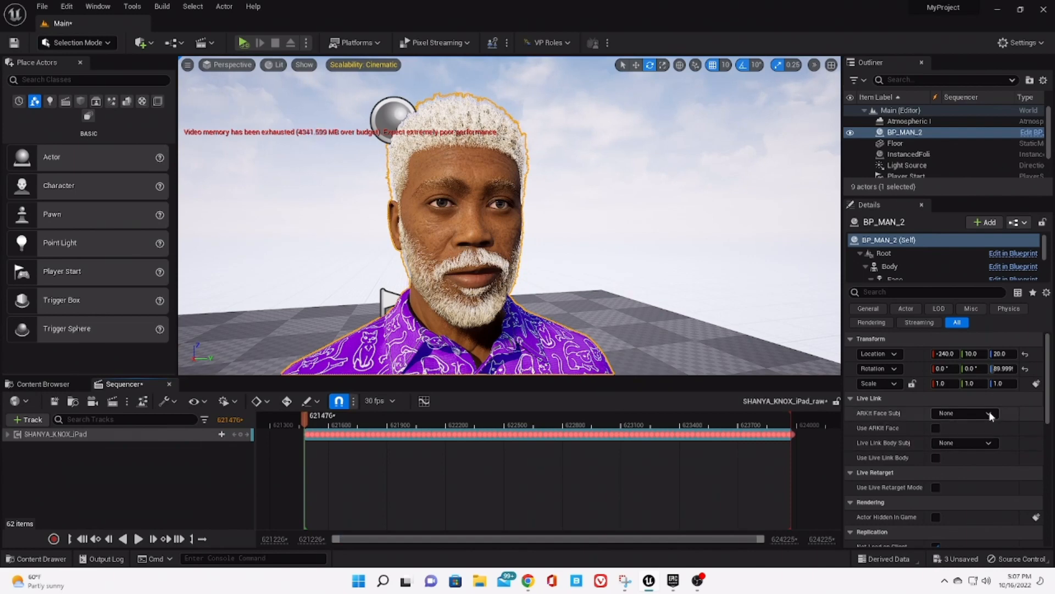
{"action": "left_click", "coordinate": [989, 416]}
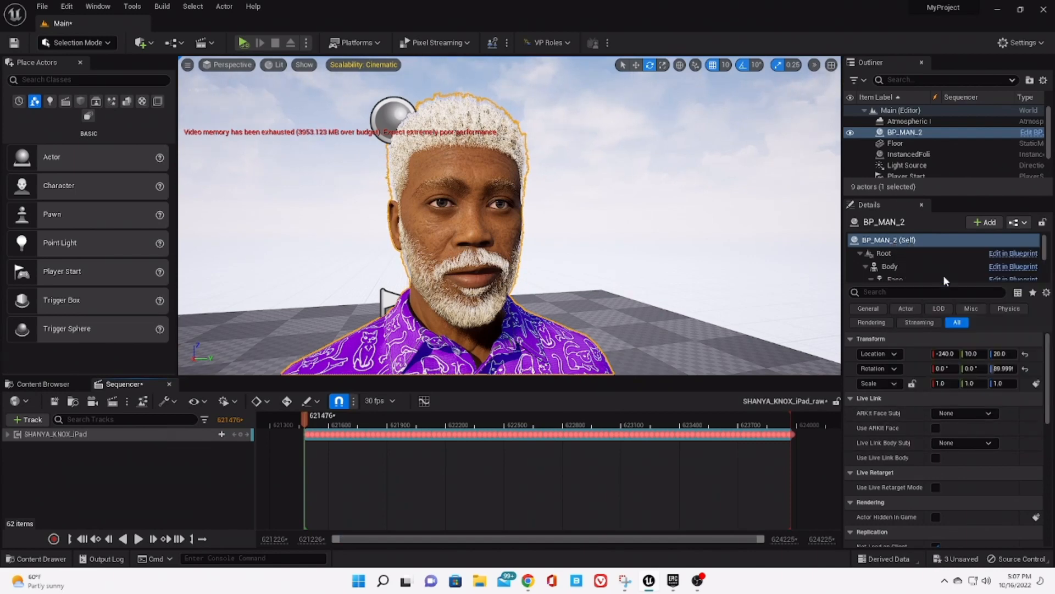
{"action": "left_click", "coordinate": [969, 412]}
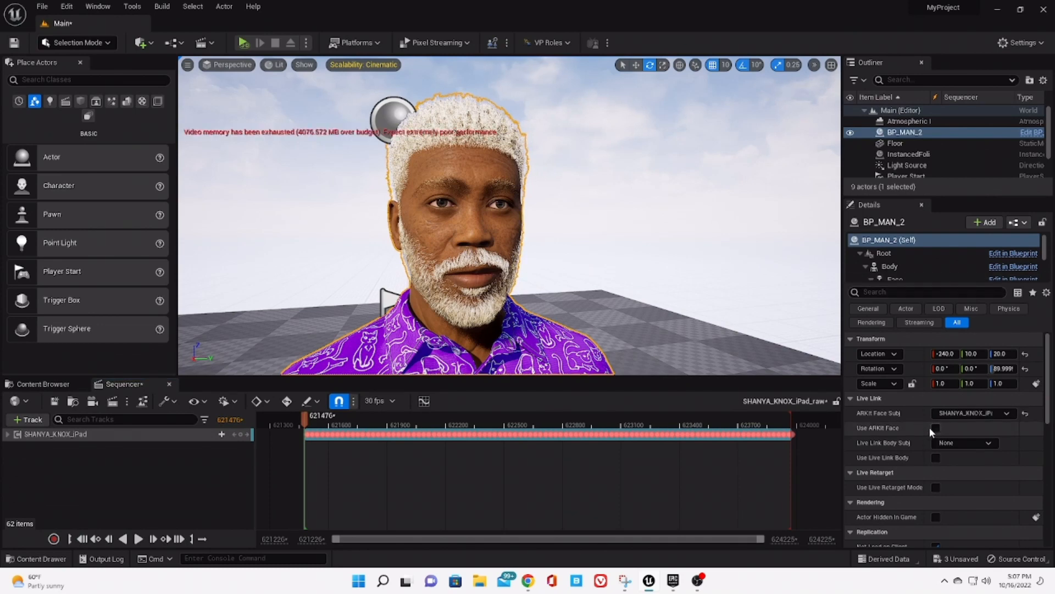
{"action": "left_click", "coordinate": [934, 428]}
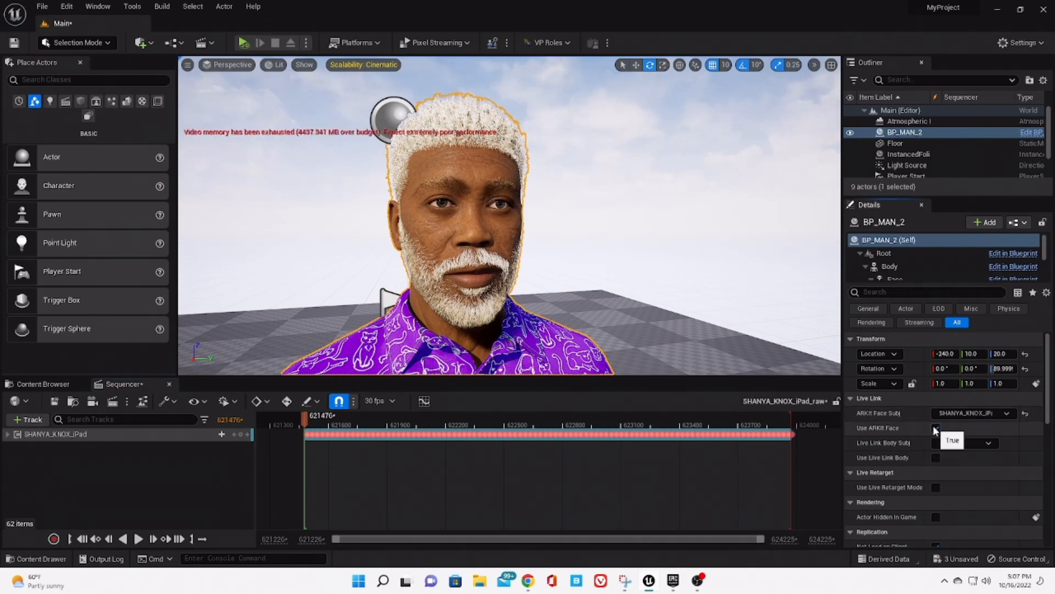
{"action": "left_click", "coordinate": [935, 427]}
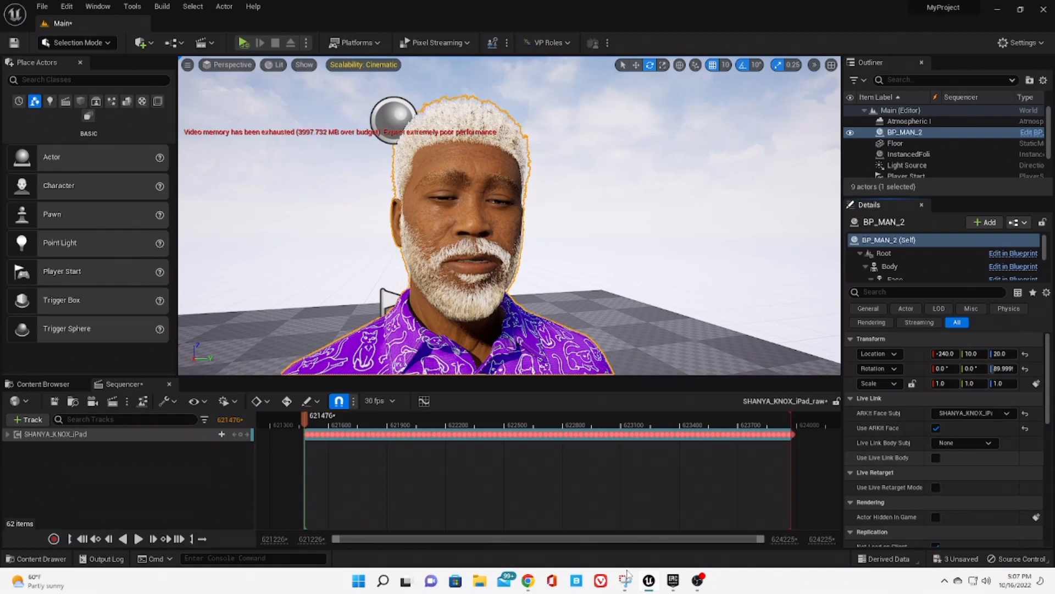
{"action": "mouse_move", "coordinate": [307, 43]}
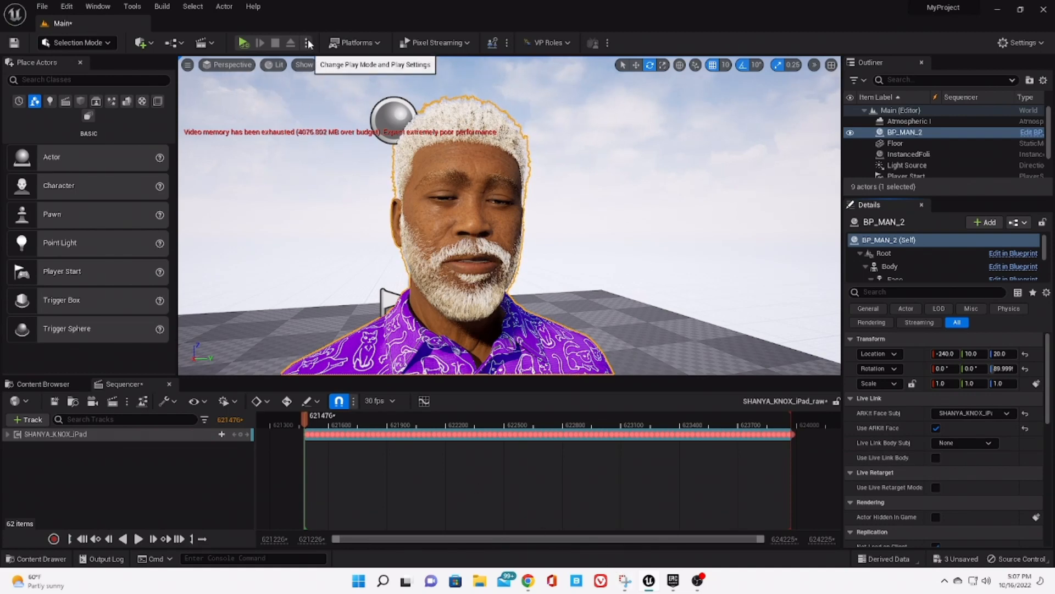
{"action": "left_click", "coordinate": [306, 42]}
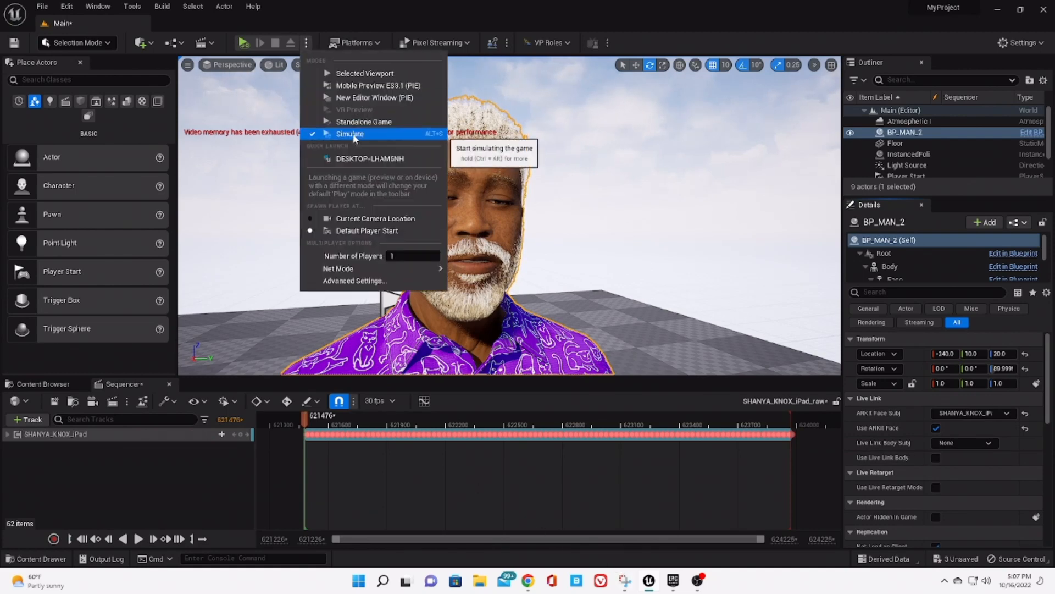
{"action": "left_click", "coordinate": [350, 133]}
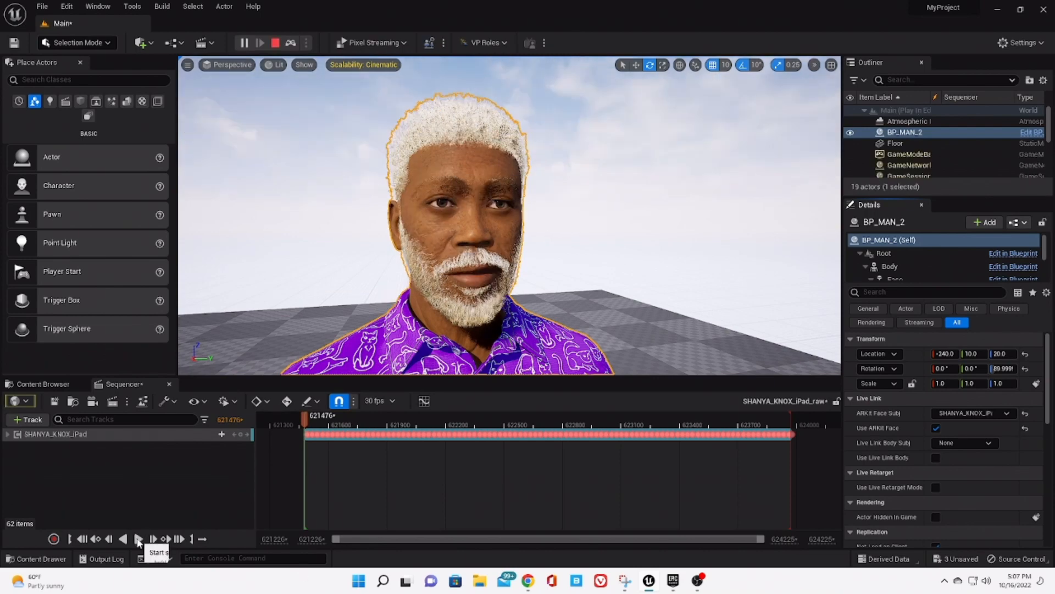
{"action": "left_click", "coordinate": [138, 539]}
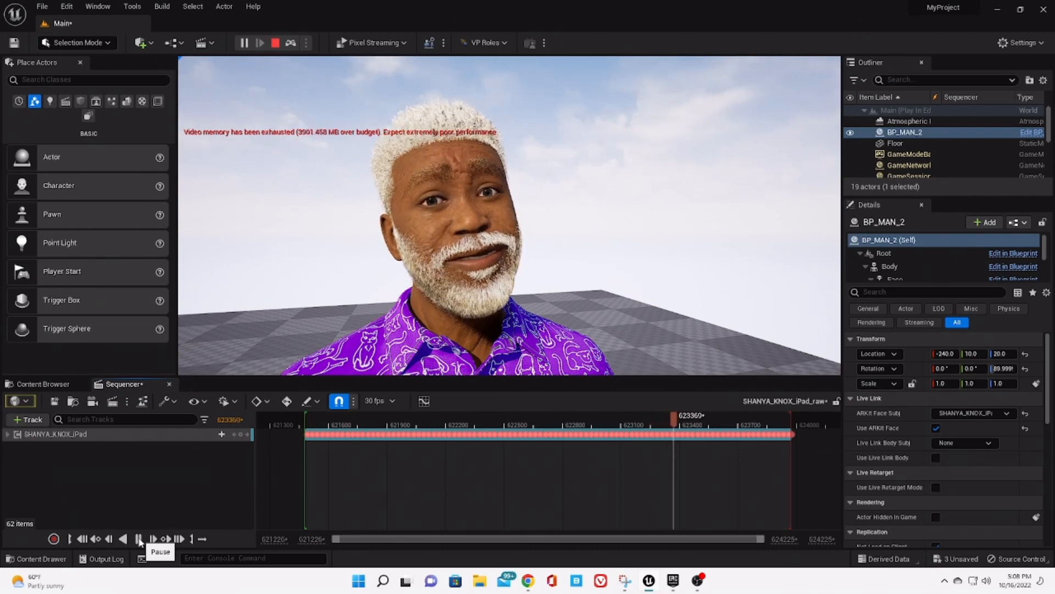
Pause Sequencer playback and stop the simulation
{"action": "left_click", "coordinate": [140, 538]}
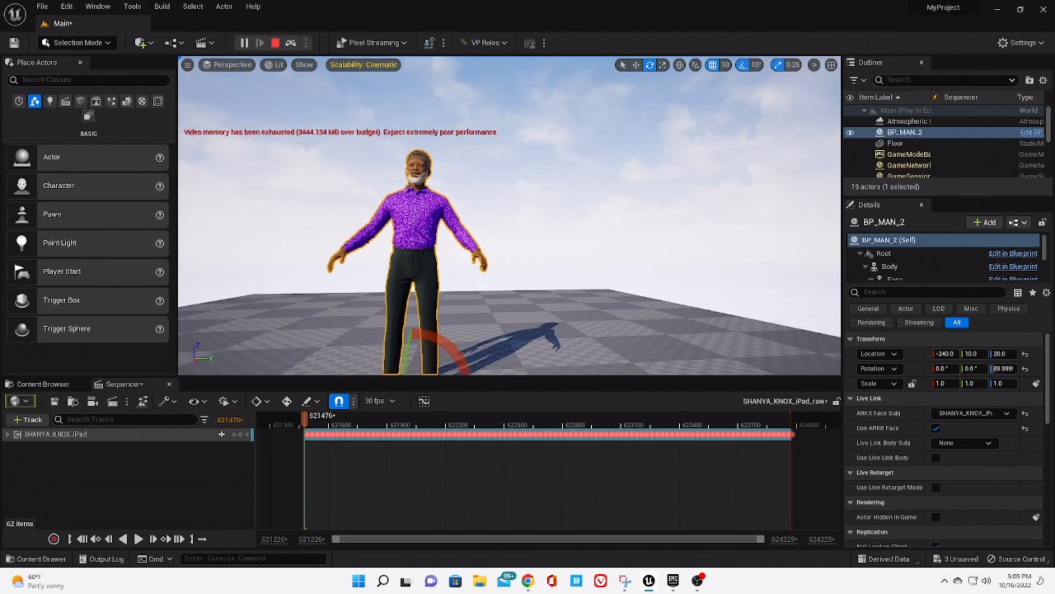
{"action": "left_click", "coordinate": [276, 43]}
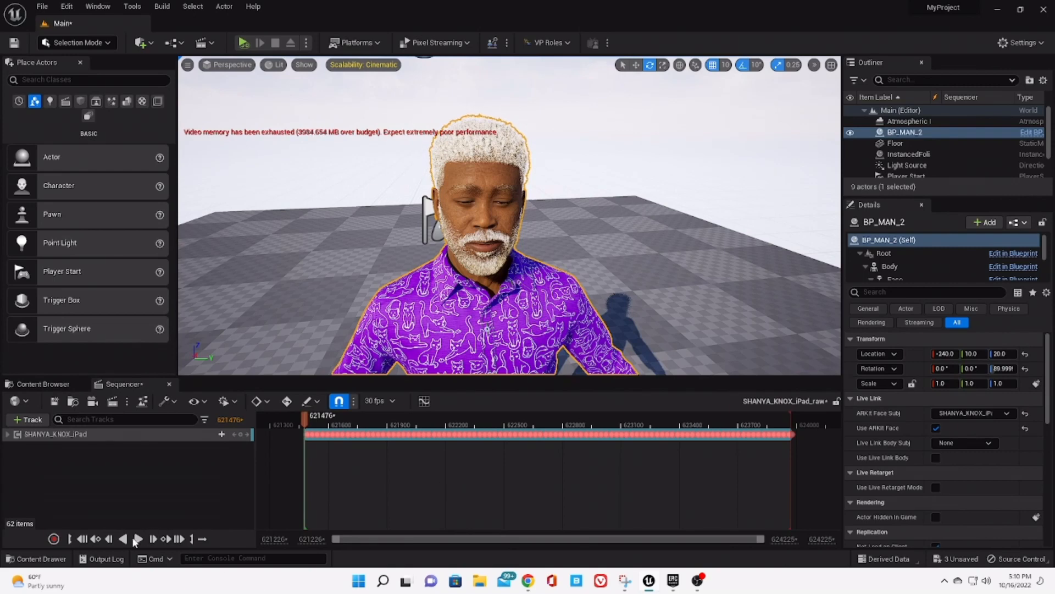
Play the face take in the editor, stop it, and jump back to the start frame
{"action": "left_click", "coordinate": [138, 539]}
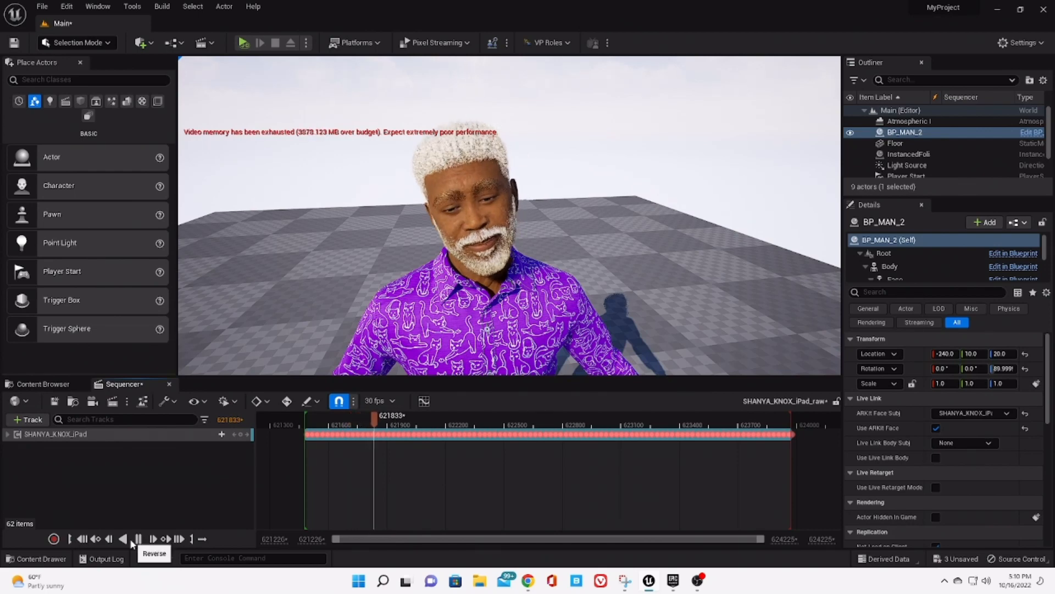
{"action": "left_click", "coordinate": [152, 538]}
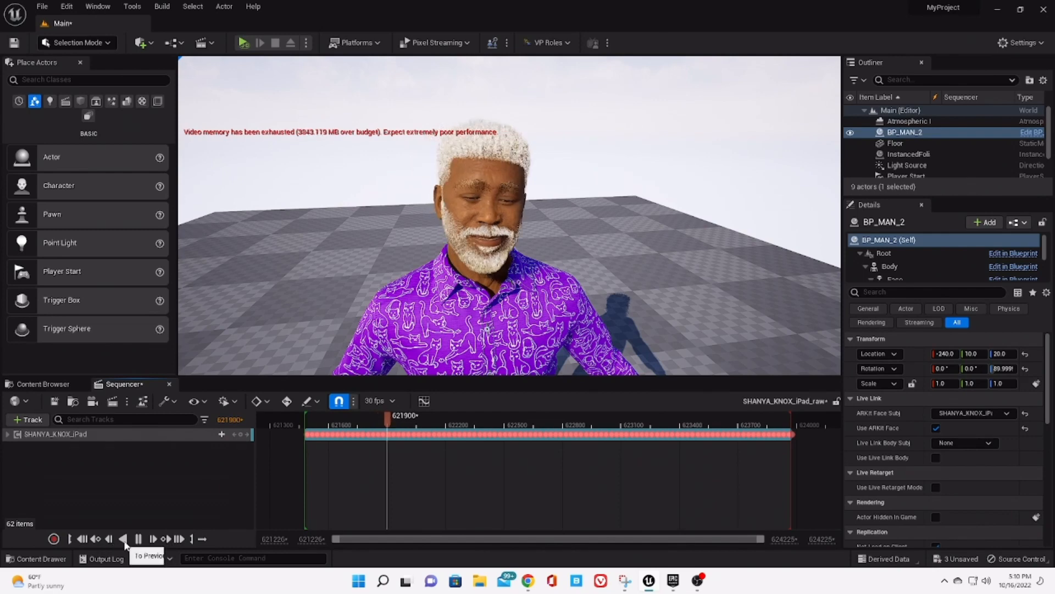
{"action": "left_click", "coordinate": [137, 538]}
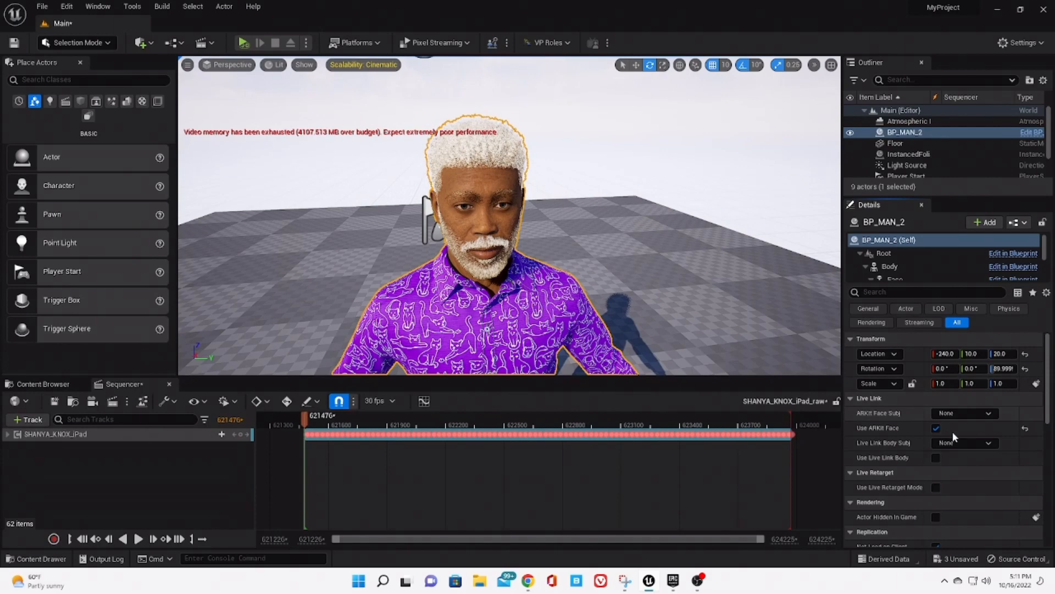
{"action": "left_click", "coordinate": [935, 428]}
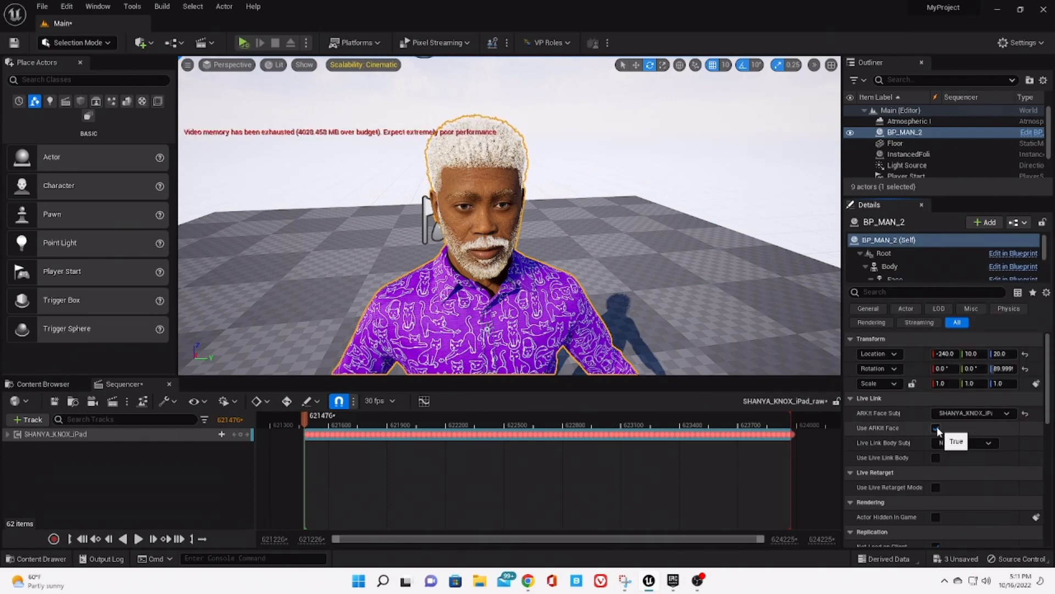
{"action": "left_click", "coordinate": [936, 428]}
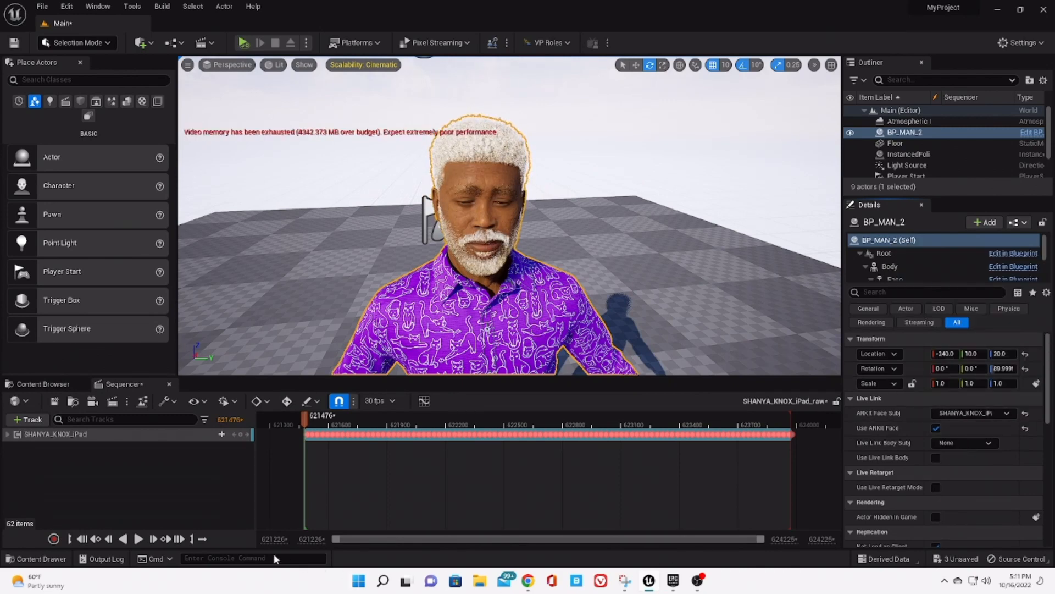
{"action": "left_click", "coordinate": [138, 539]}
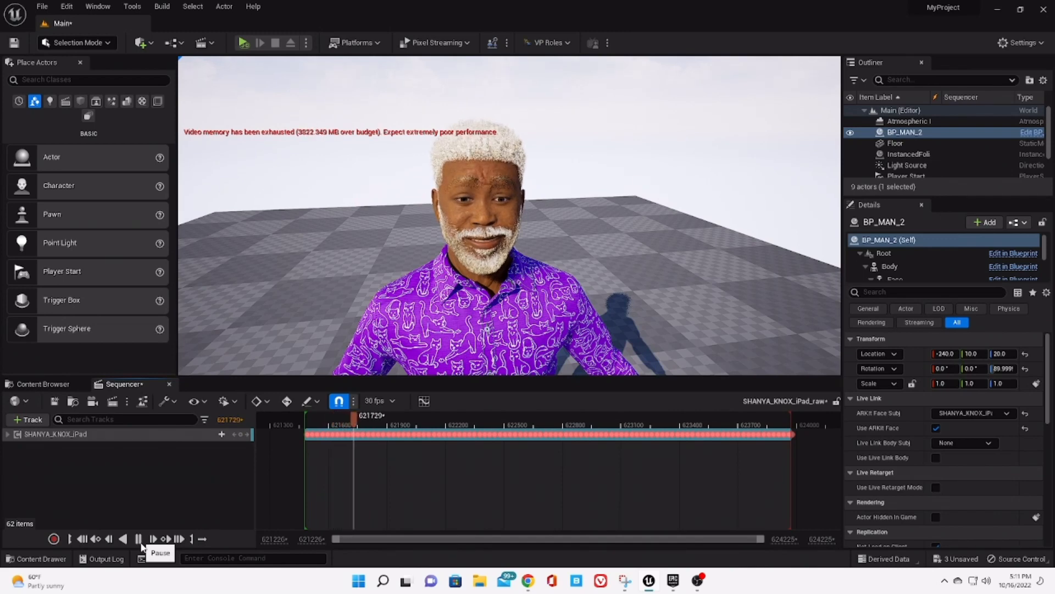
{"action": "left_click", "coordinate": [138, 539]}
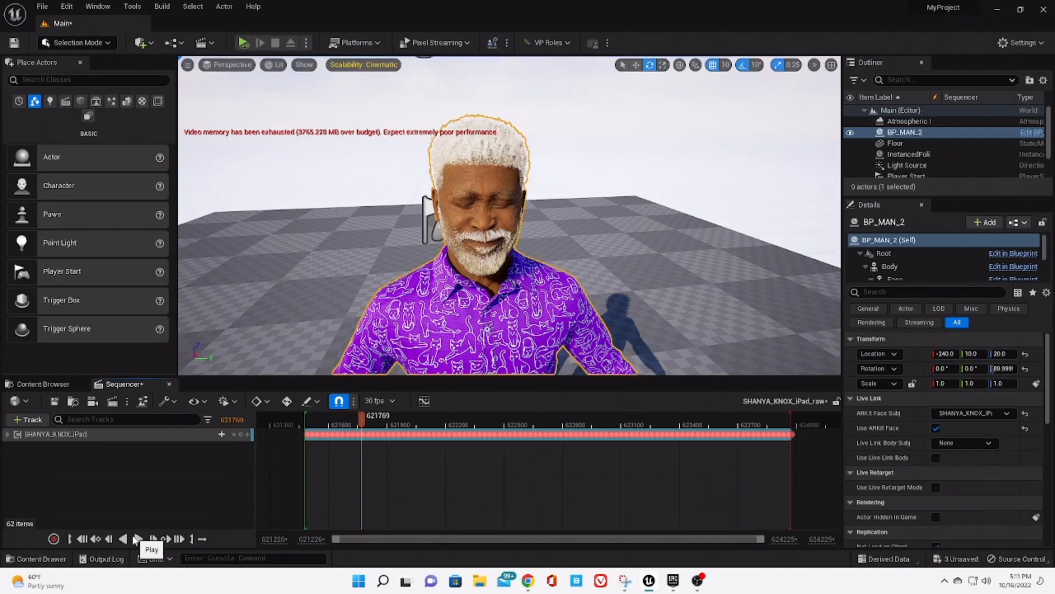